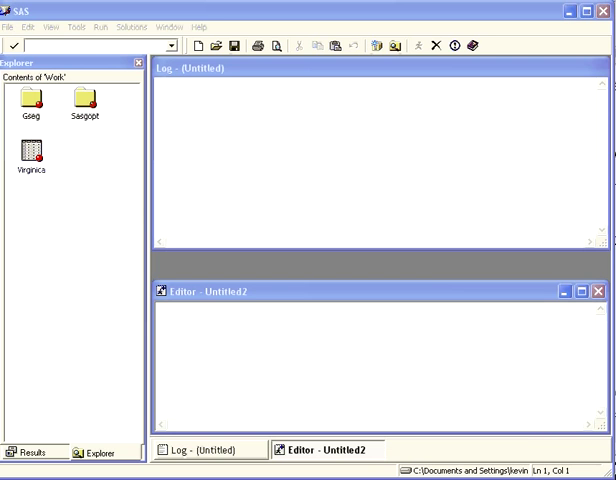
mouse_move(82, 218)
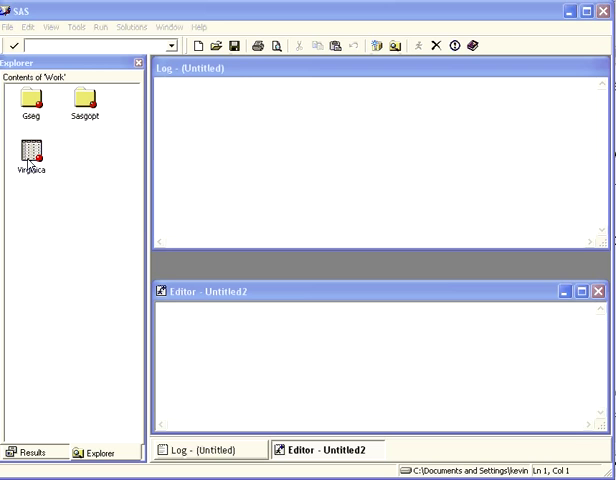
Open the Virginica data set from the Explorer and review its Sepal Length, Petal Length and Petal Width columns.
click(30, 150)
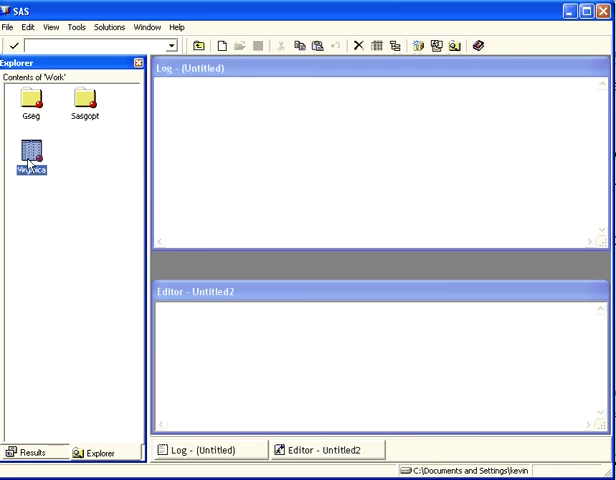
double_click(28, 156)
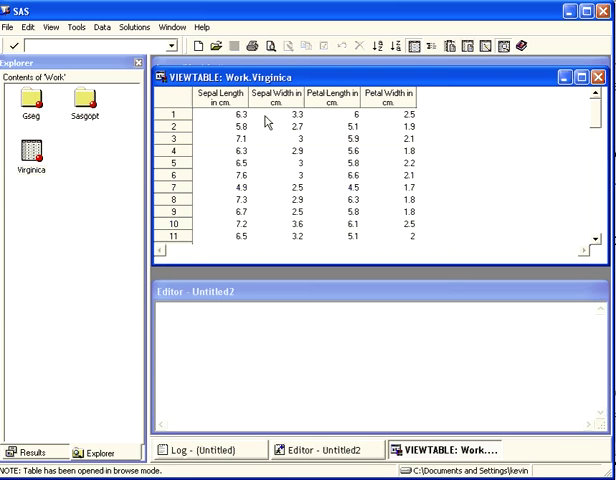
click(220, 100)
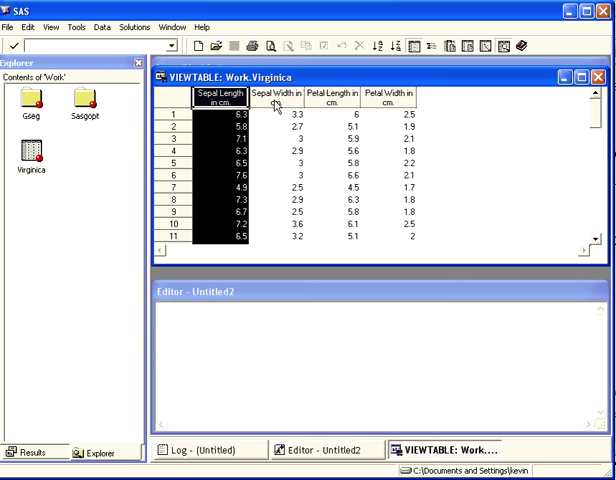
click(336, 96)
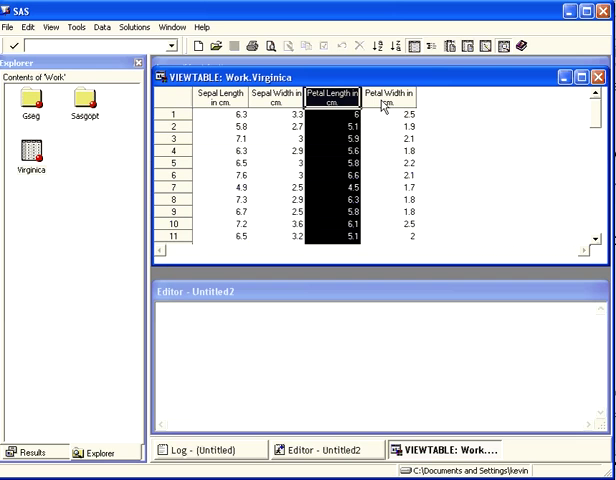
click(392, 92)
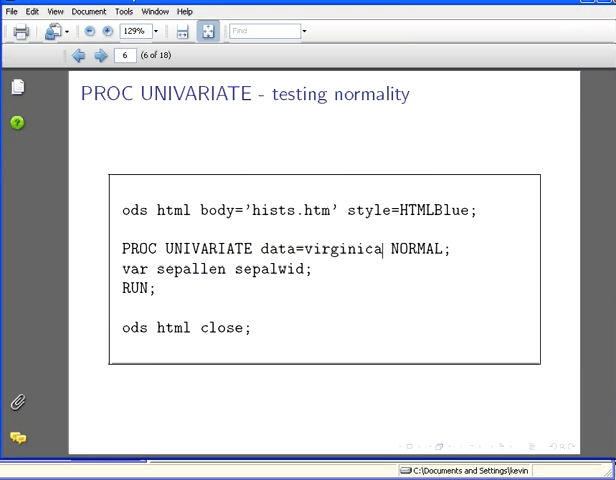
Page back from slide 6 to slide 2 describing the four virginica measurement variables.
click(76, 56)
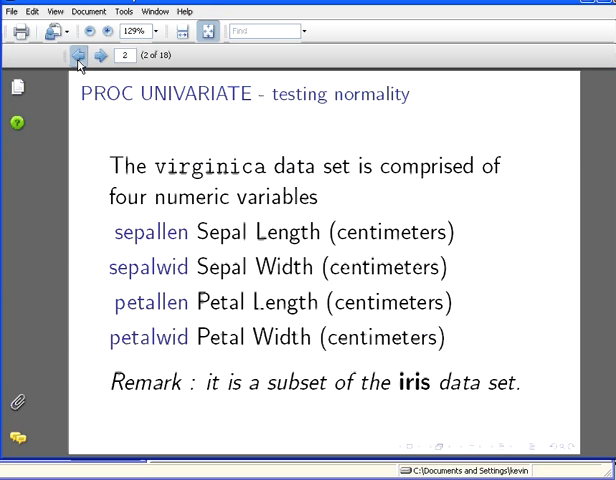
mouse_move(166, 286)
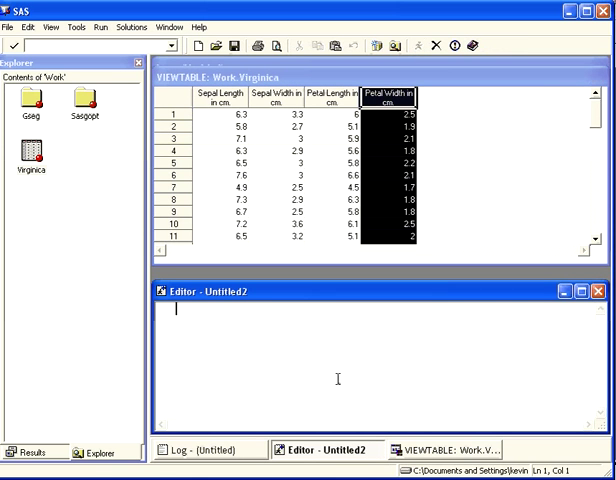
Write PROC SORT data=virginica out=virg2 in the Editor.
text(PROC SORT)
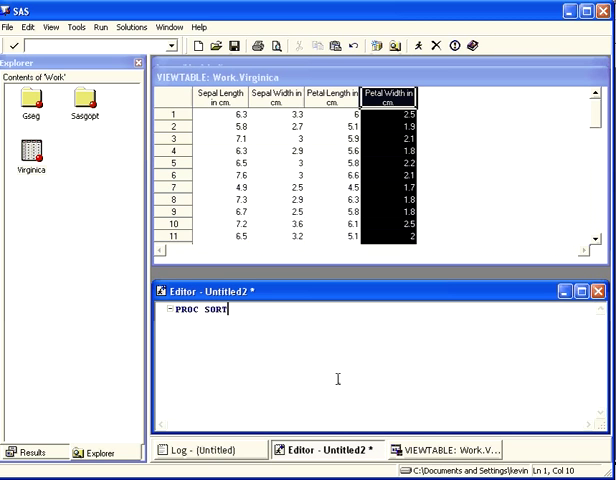
text(data)
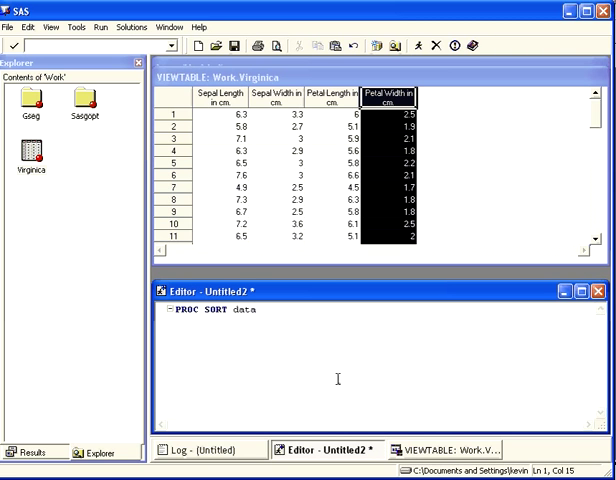
click(254, 308)
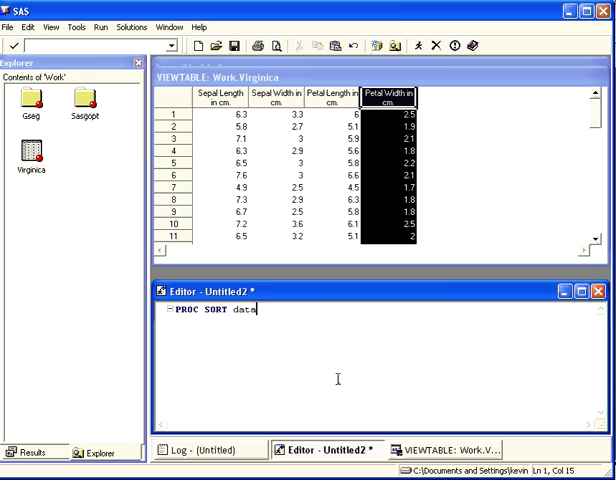
text(=virg)
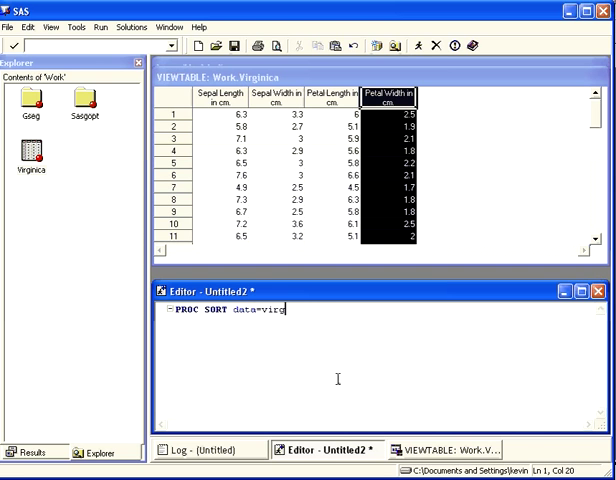
text(inica)
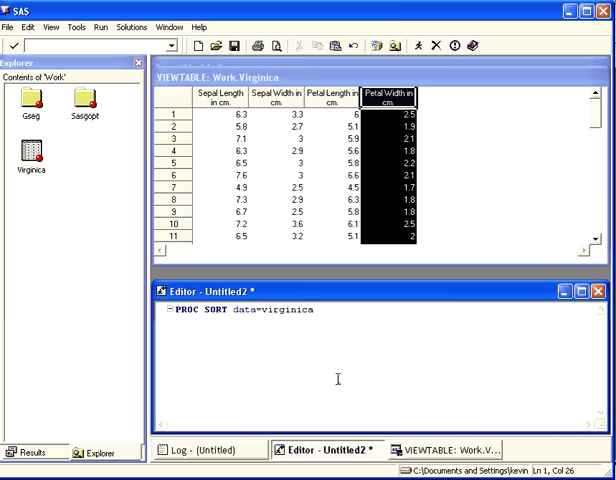
text(ou)
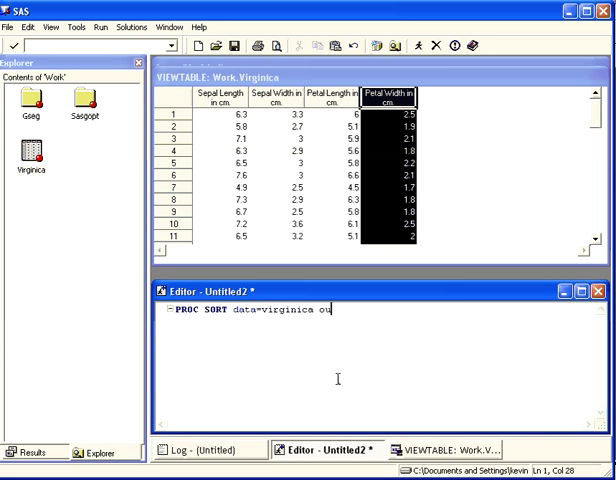
text(t=)
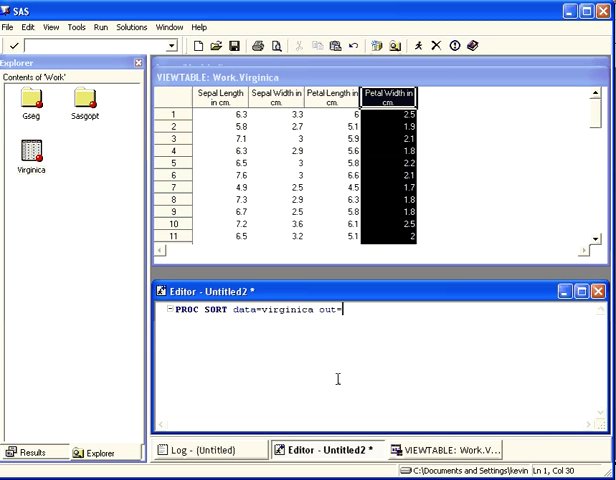
text(virg)
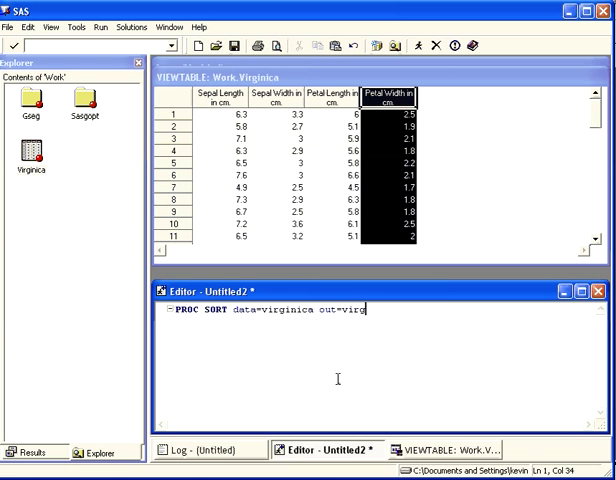
text(2.)
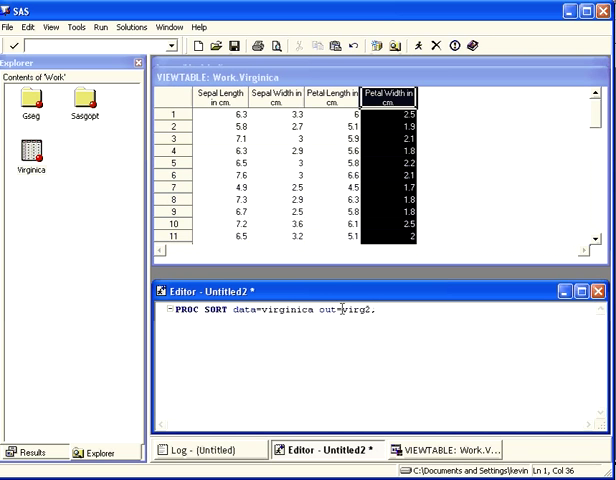
Add 'by sepallen;' and RUN, submit the sort, and select the new Virg2 data set.
double_click(352, 308)
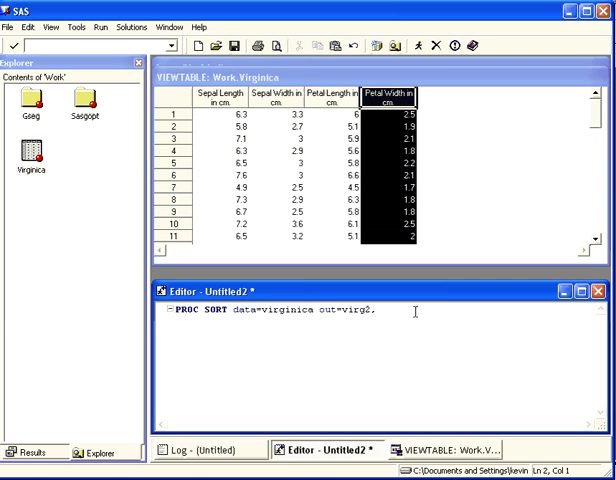
text(b)
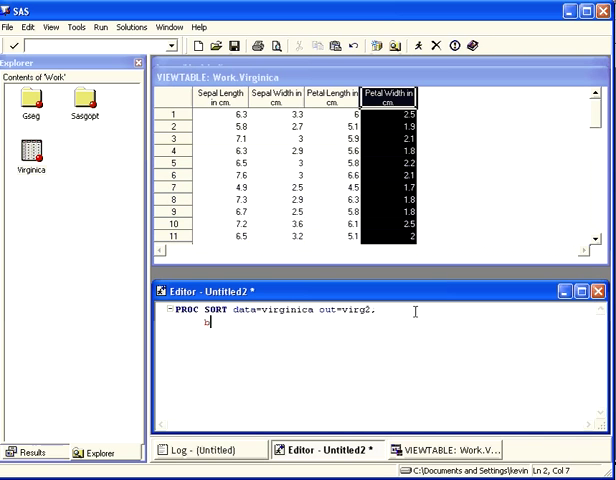
text(by sepallen;)
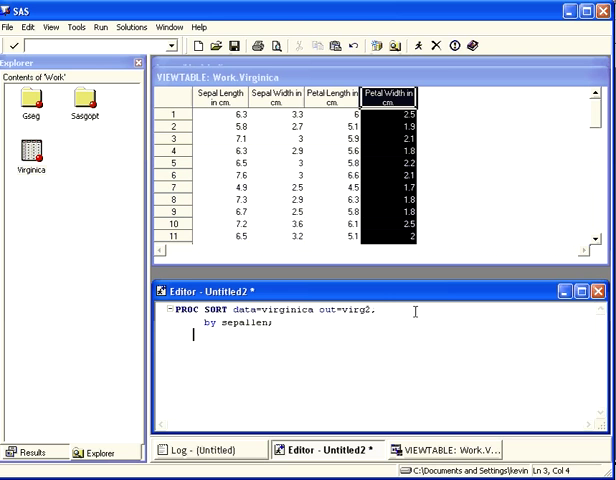
text(RUN;)
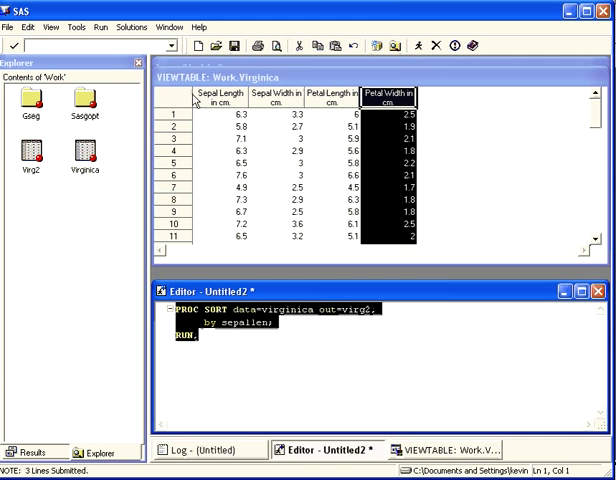
click(32, 156)
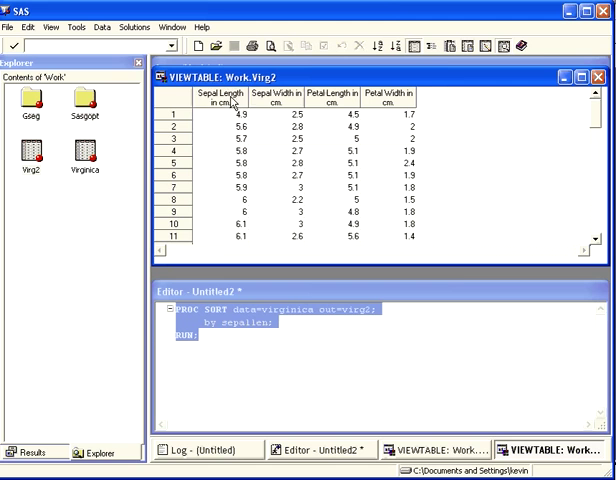
Move the Sepal Width column before Sepal Length in the Virg2 table.
click(220, 100)
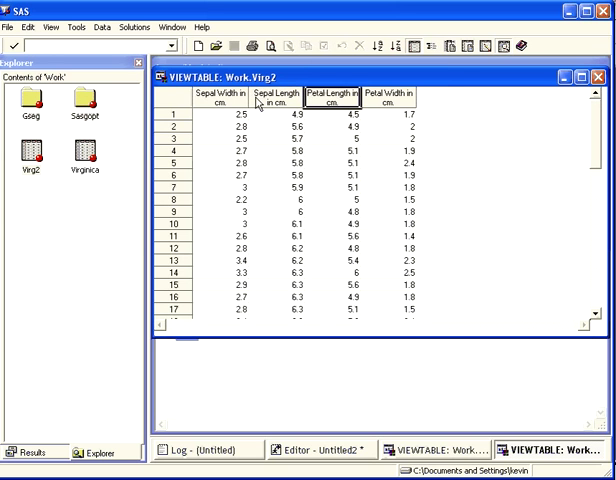
click(276, 96)
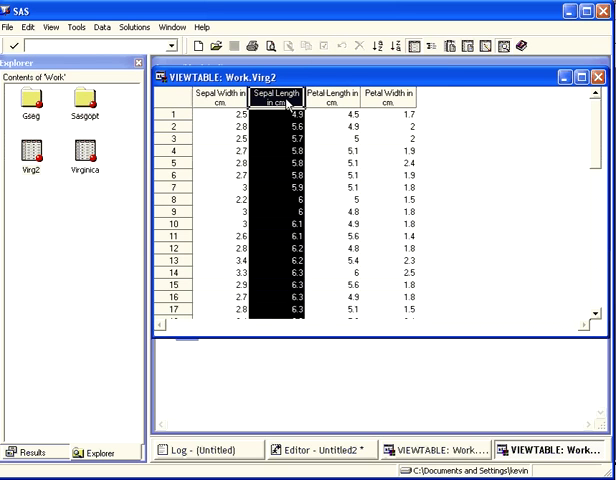
click(216, 96)
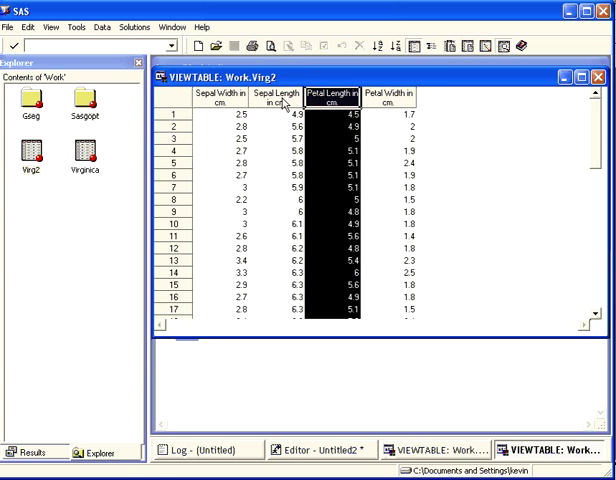
click(272, 96)
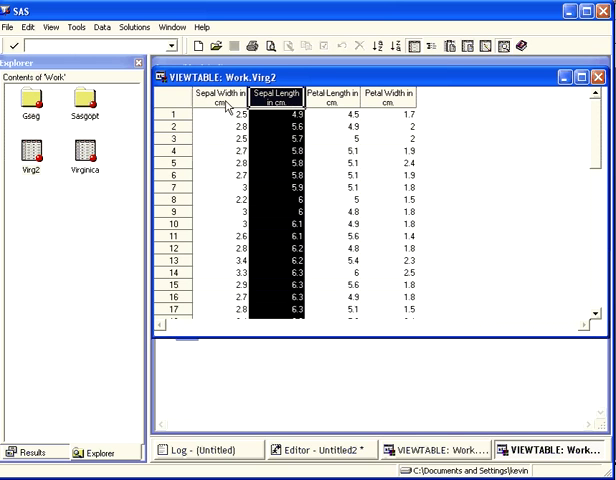
mouse_move(212, 168)
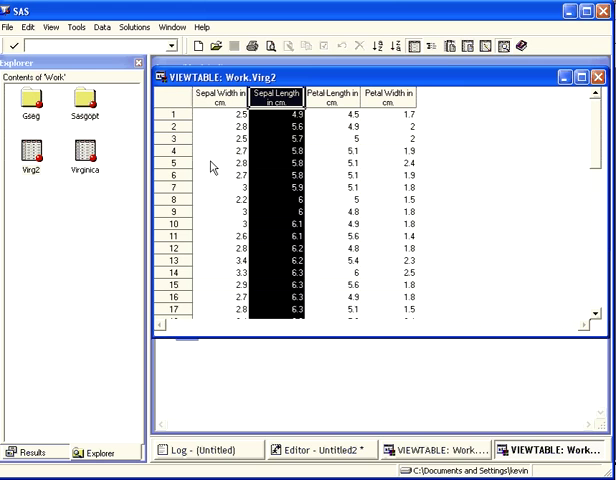
click(284, 114)
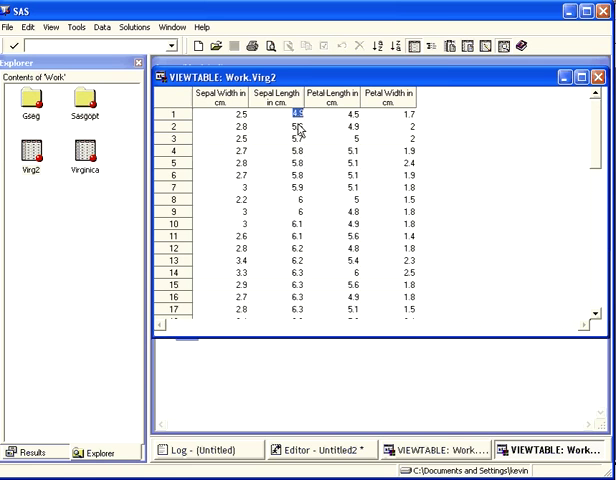
click(292, 140)
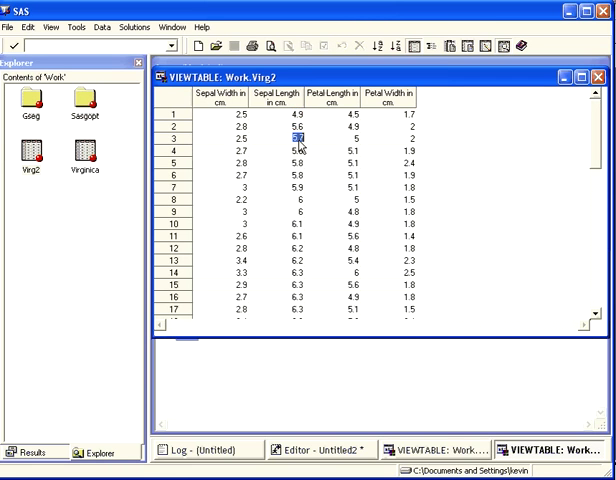
click(290, 152)
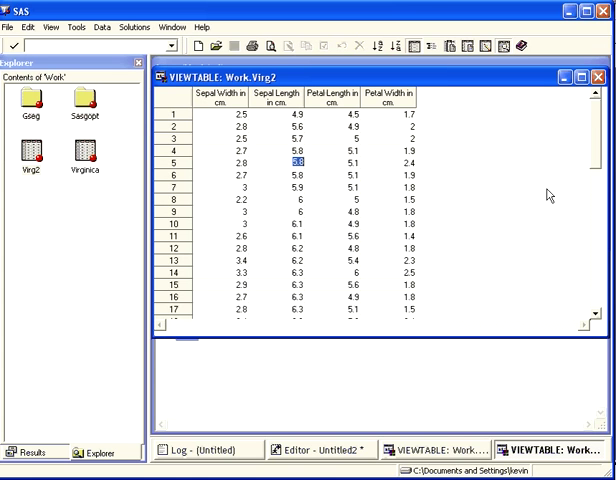
scroll(down, 3)
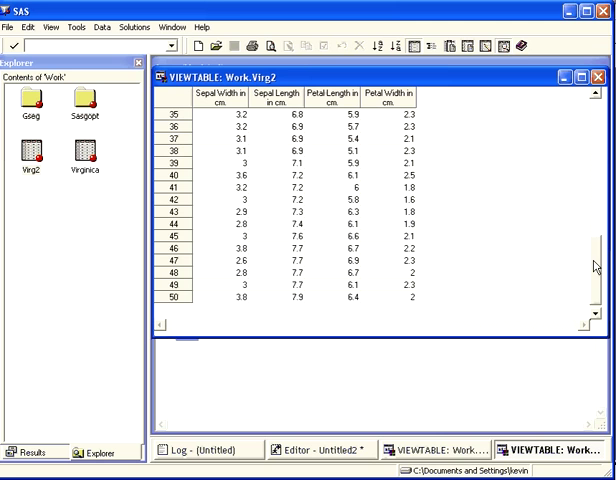
scroll(up, 3)
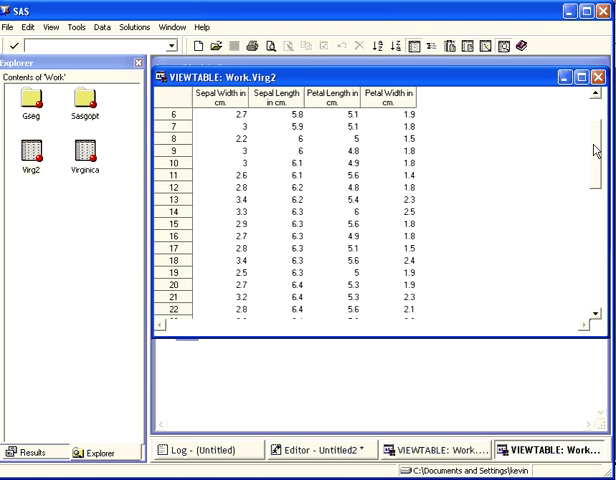
scroll(up, 3)
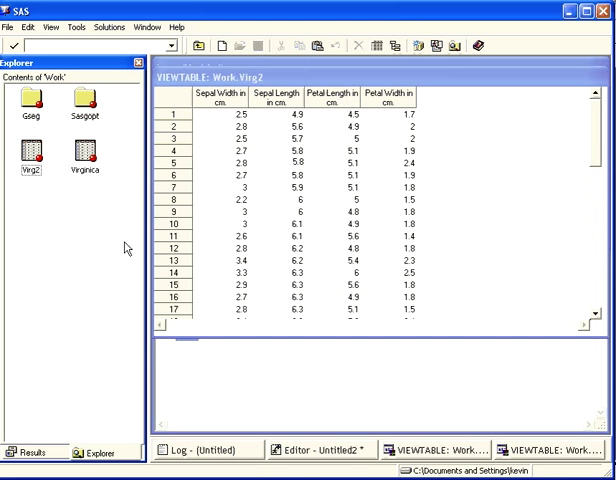
mouse_move(418, 448)
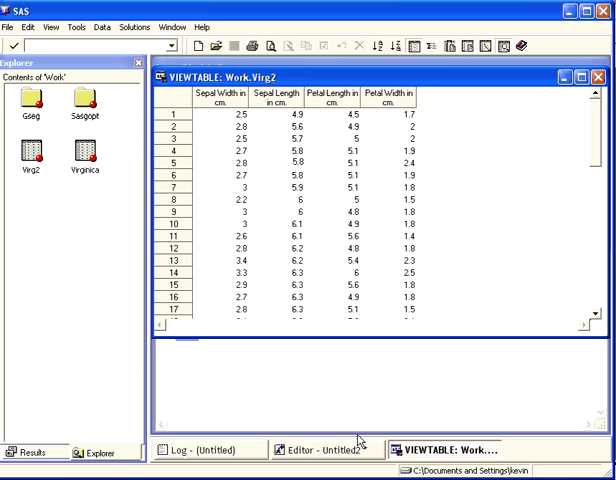
Change the sort to out=virg3 with 'descending sepallen' and submit it to create Virg3.
click(304, 448)
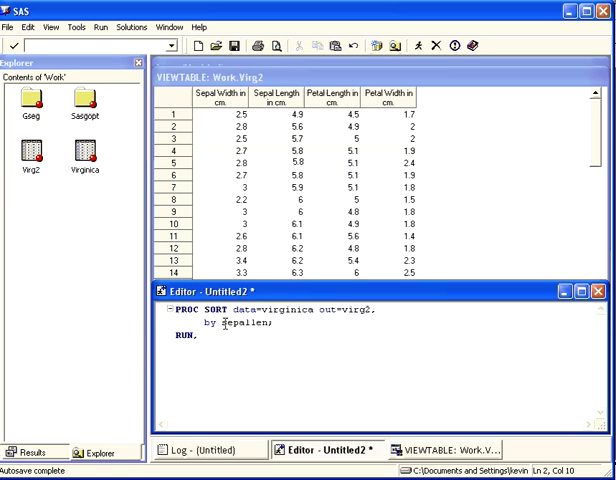
text(descending)
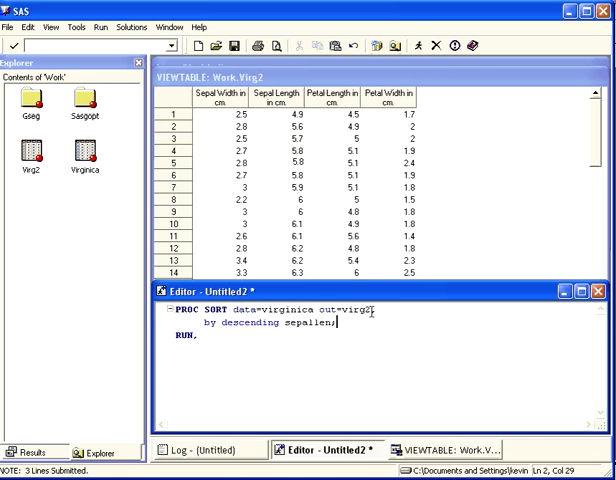
key(ctrl+a)
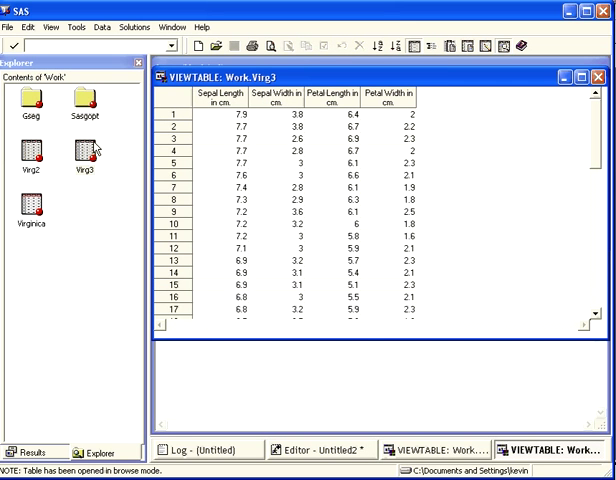
click(236, 112)
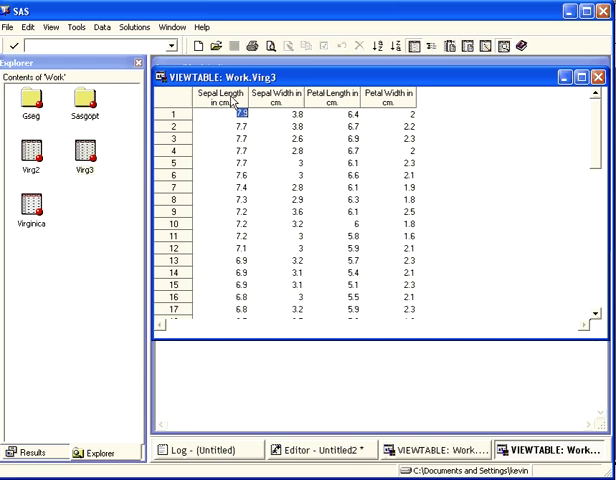
click(204, 96)
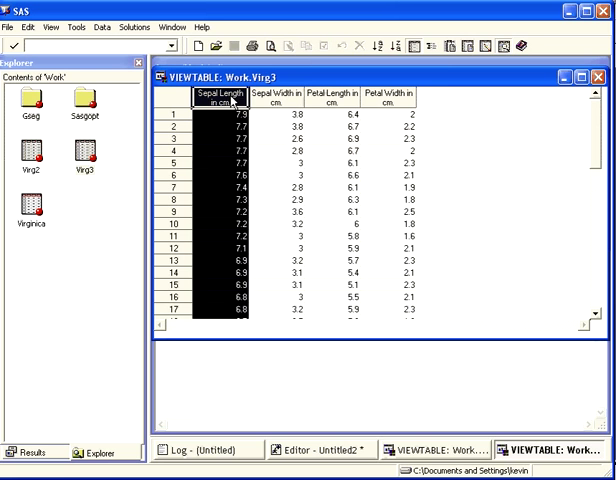